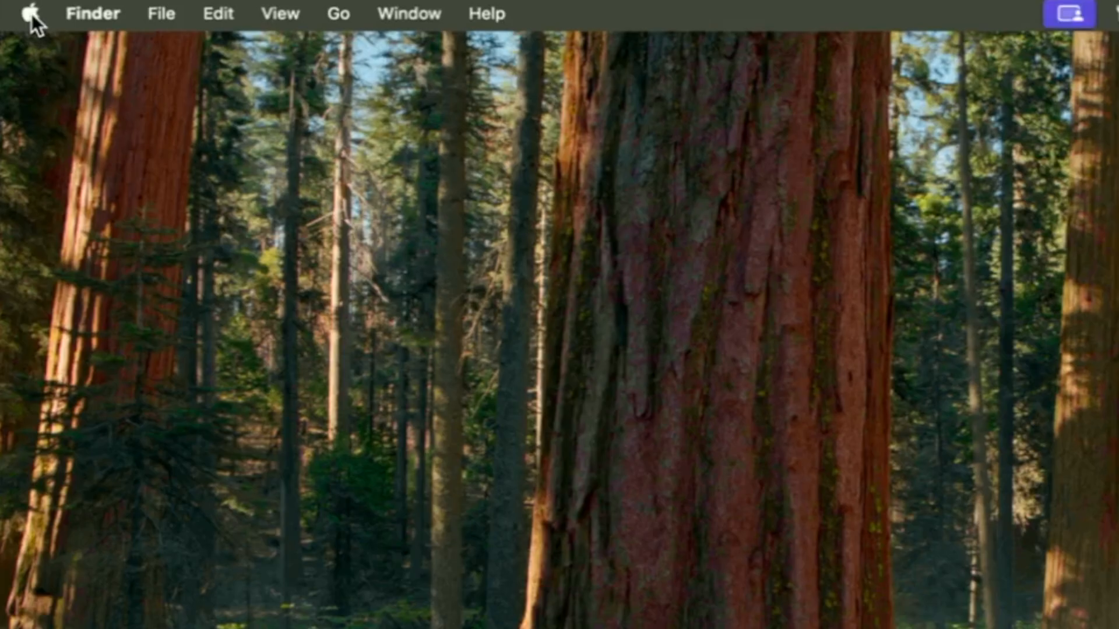
Open the Apple menu to reach Force Quit…
{"action": "left_click", "coordinate": [31, 13]}
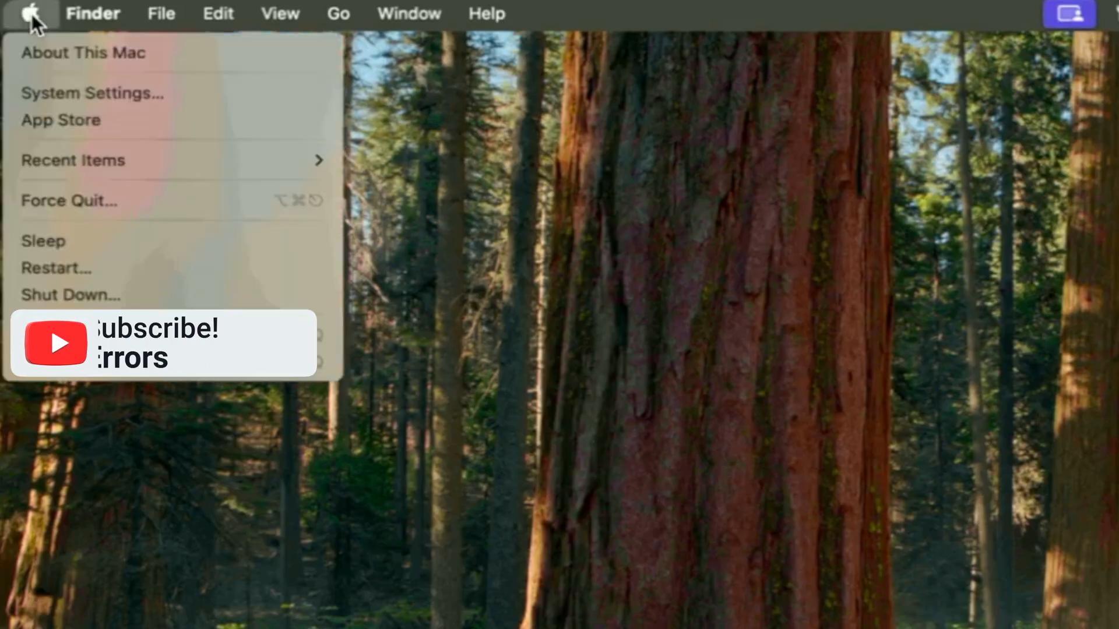
{"action": "mouse_move", "coordinate": [69, 201]}
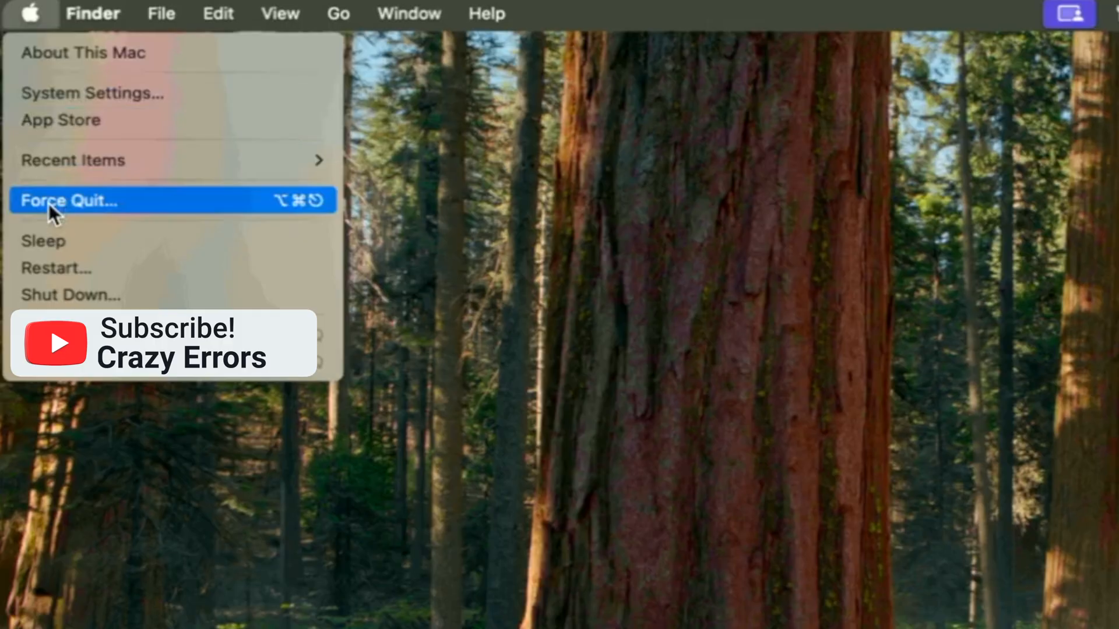
{"action": "mouse_move", "coordinate": [619, 388]}
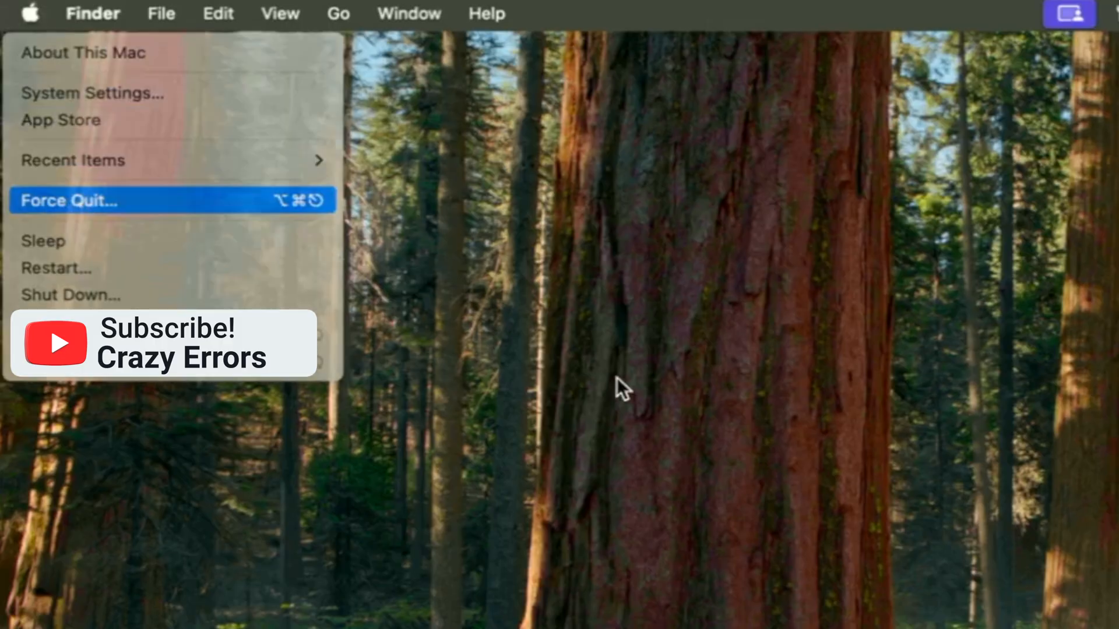
Force quit Parallels Desktop from Force Quit Applications and confirm
{"action": "left_click", "coordinate": [68, 201]}
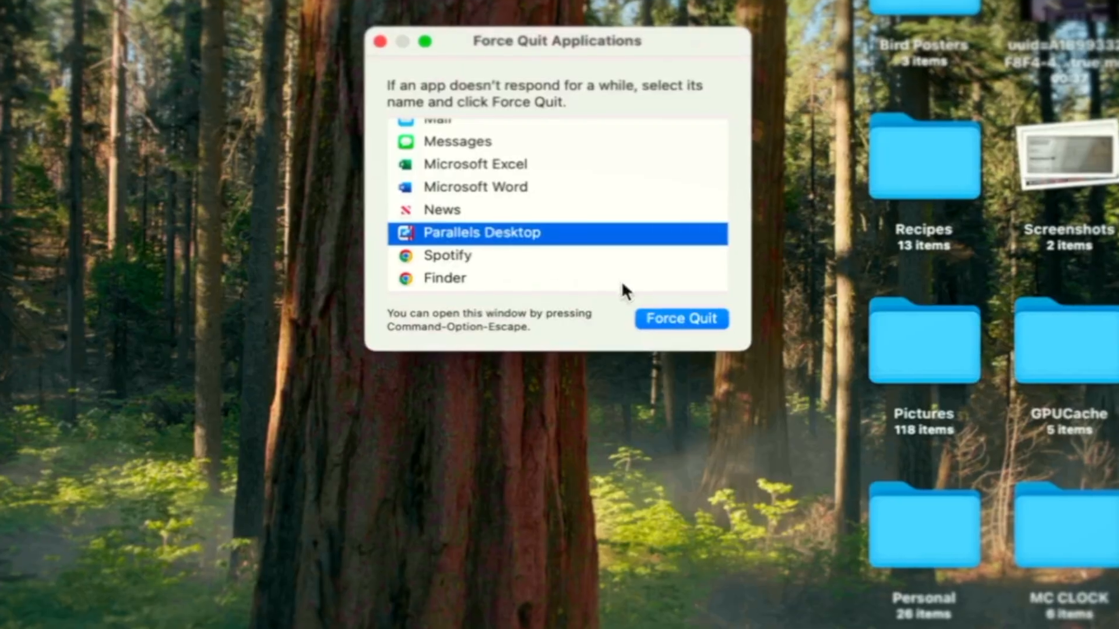
{"action": "left_click", "coordinate": [680, 318]}
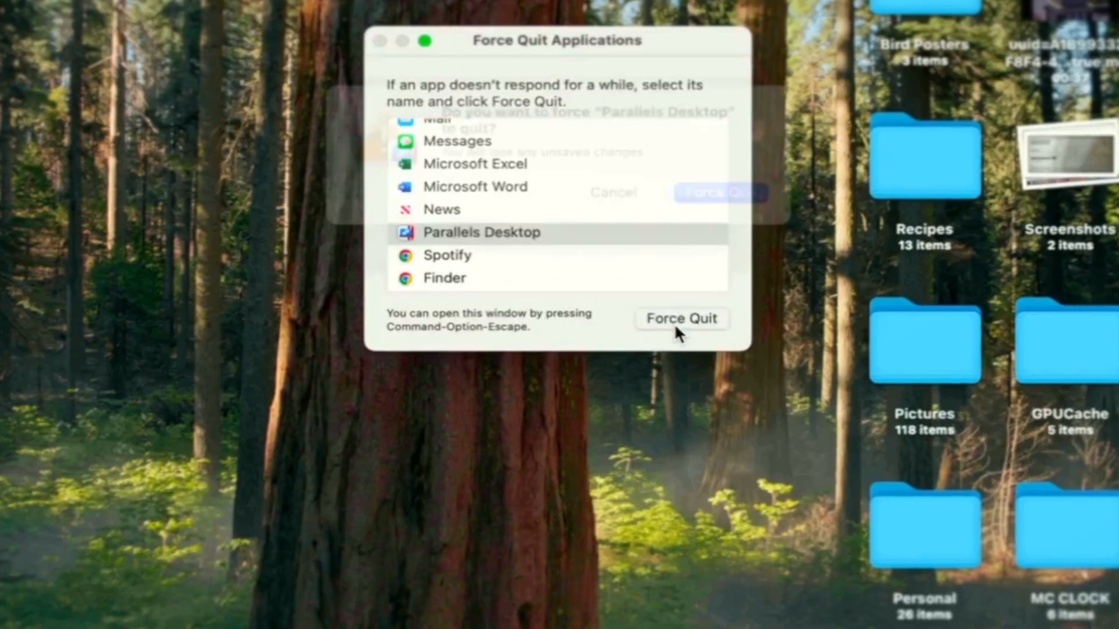
{"action": "left_click", "coordinate": [681, 318]}
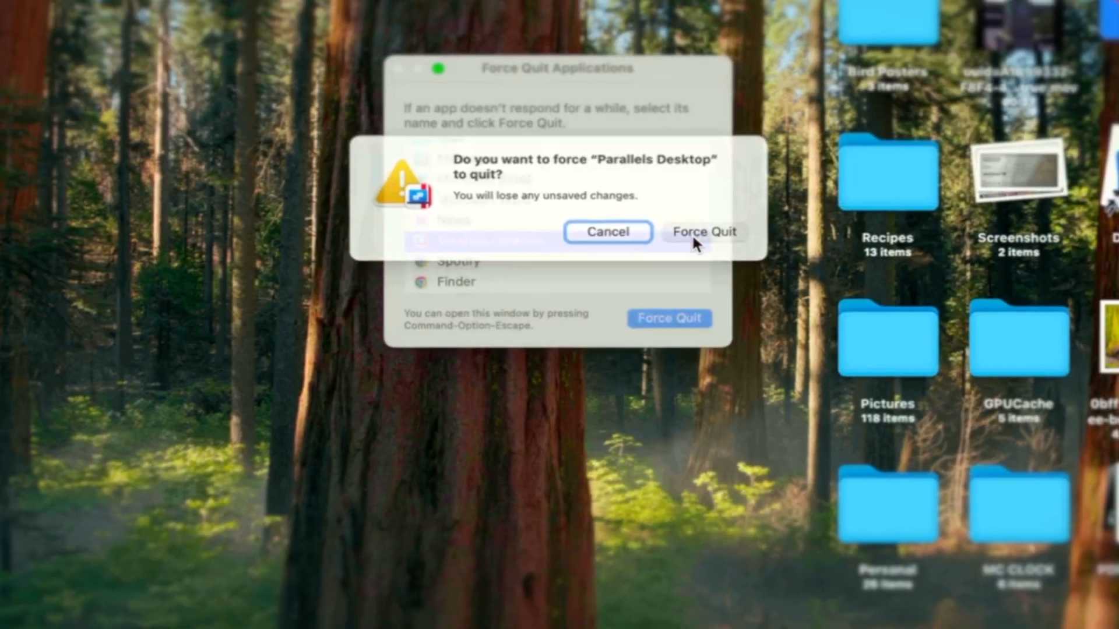
{"action": "left_click", "coordinate": [704, 232]}
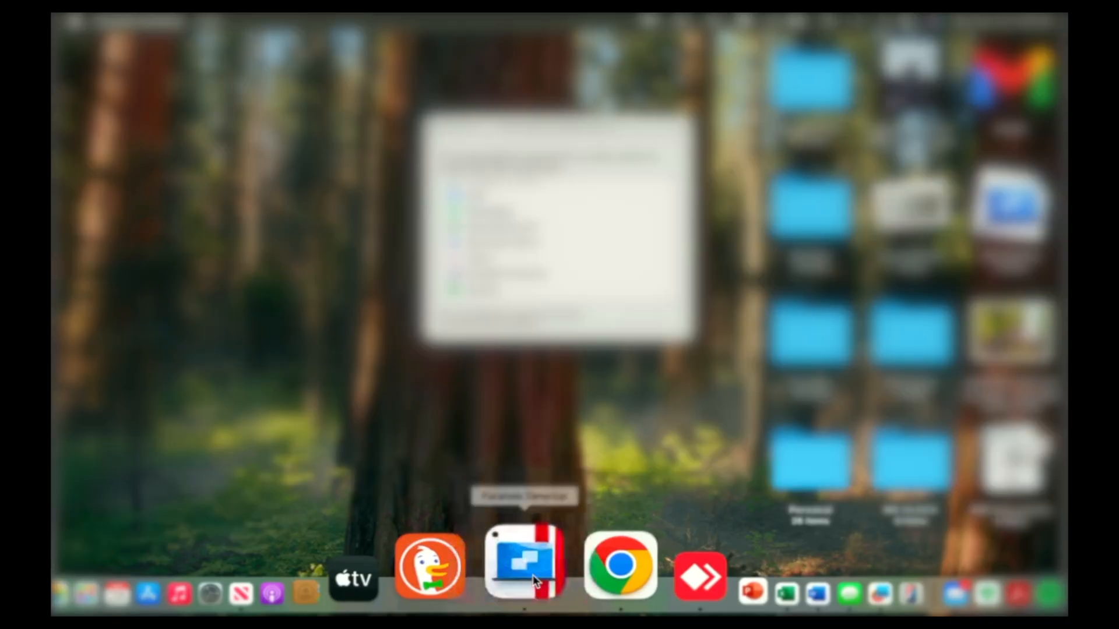
Relaunch Parallels Desktop from its Dock icon
{"action": "left_click", "coordinate": [527, 568]}
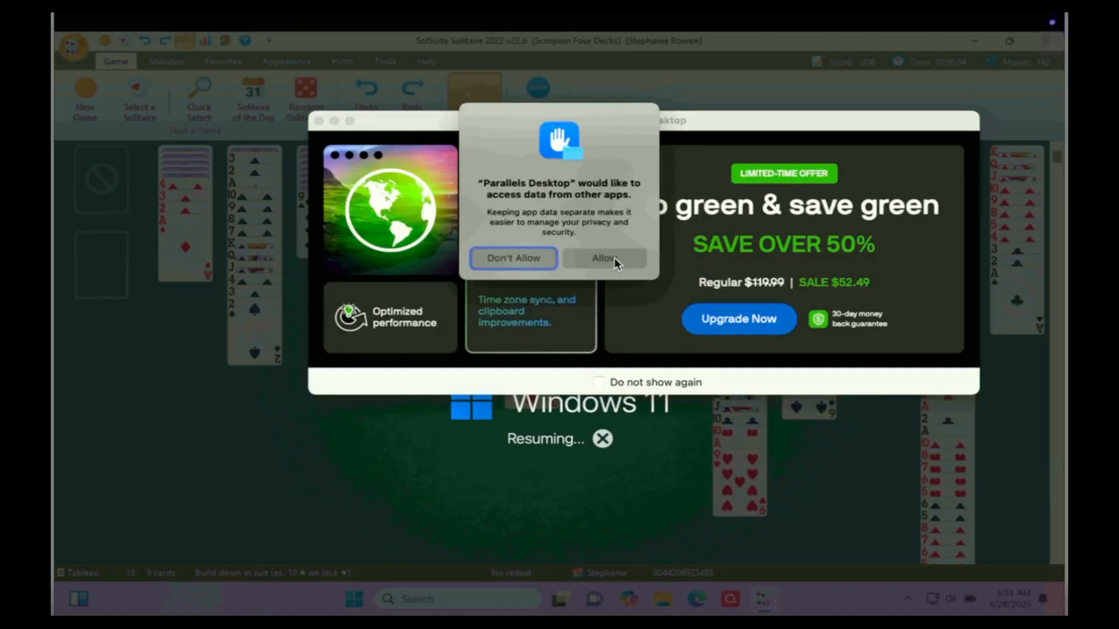
Allow Parallels Desktop access to other apps' data and local network devices
{"action": "left_click", "coordinate": [604, 258]}
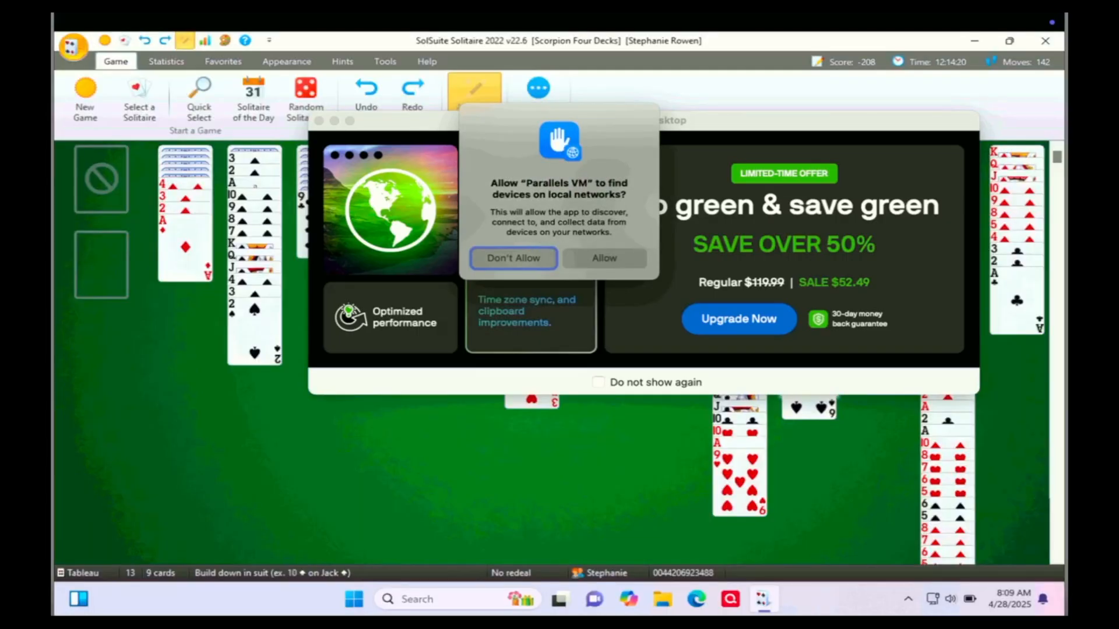
{"action": "left_click", "coordinate": [512, 257]}
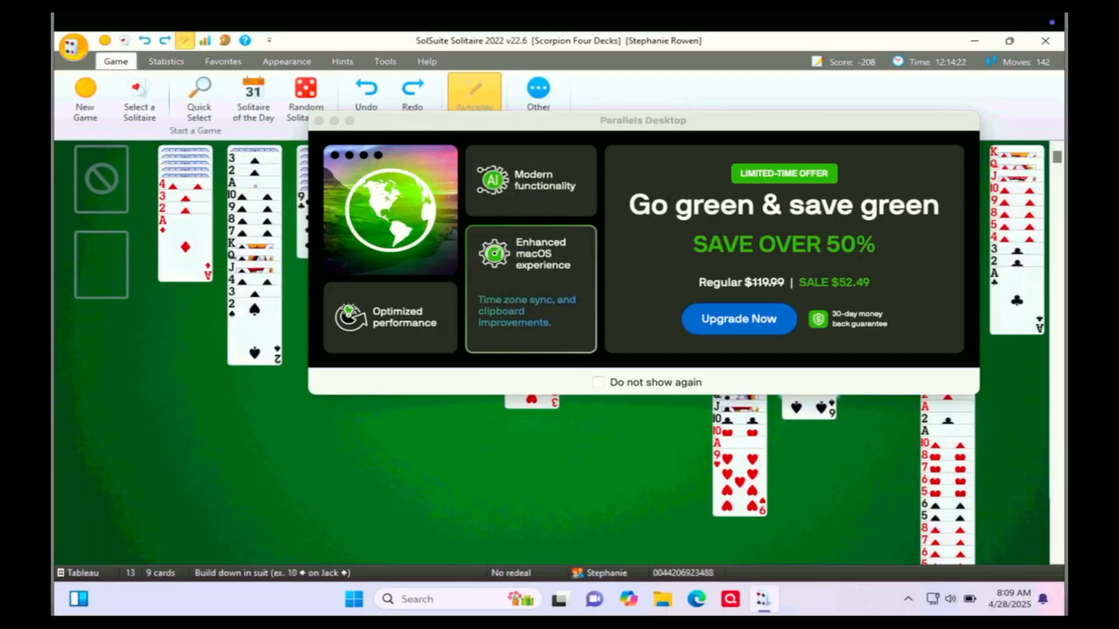